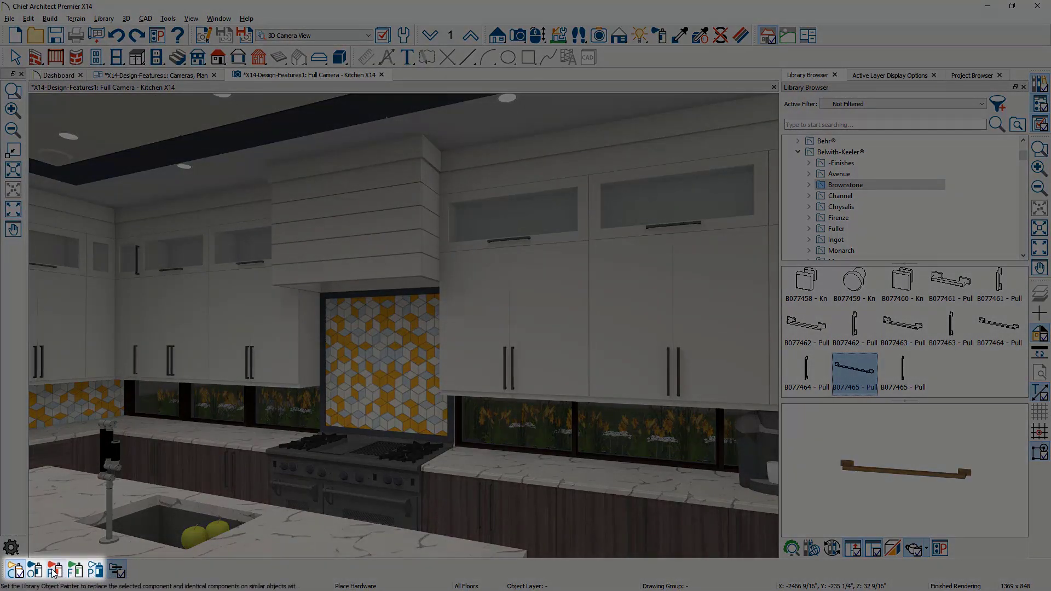
- Replace the upper cabinet handles with Belwith-Keeler Brownstone pulls from the Library Browser
{"action": "left_click", "coordinate": [15, 571]}
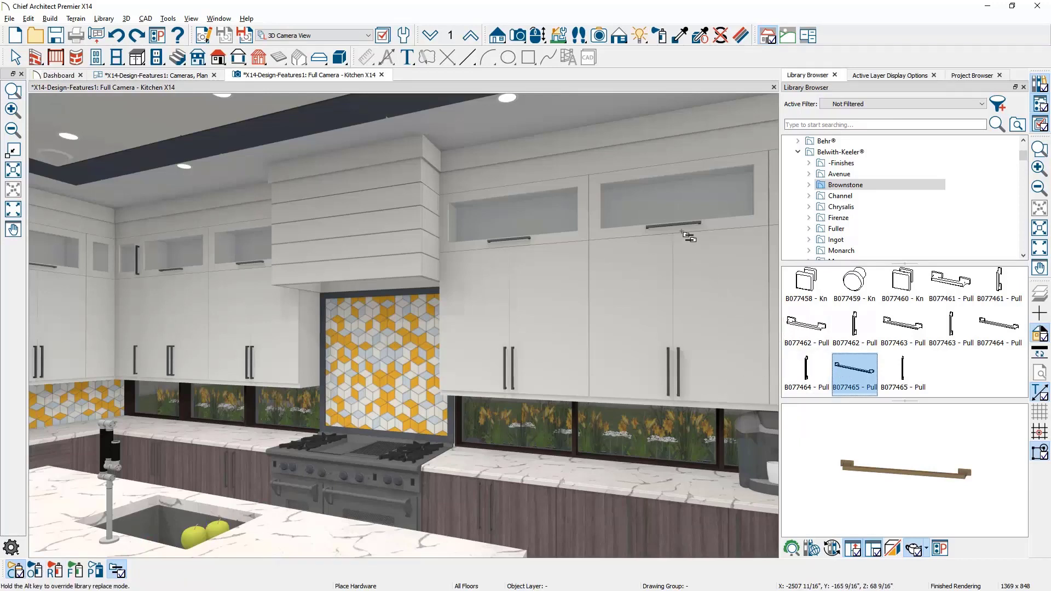
{"action": "mouse_move", "coordinate": [681, 229]}
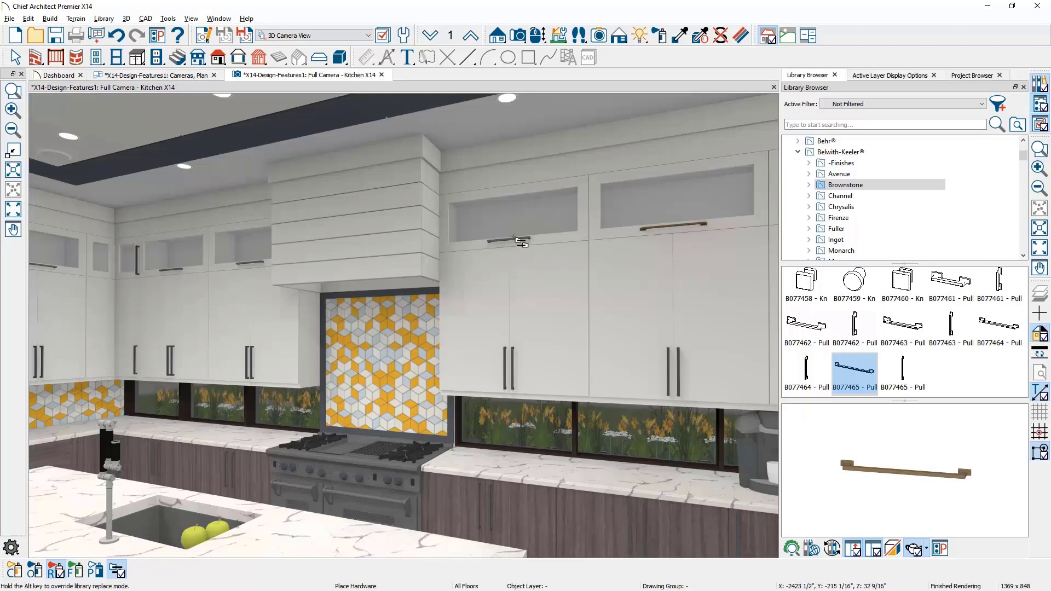
{"action": "left_click", "coordinate": [520, 241]}
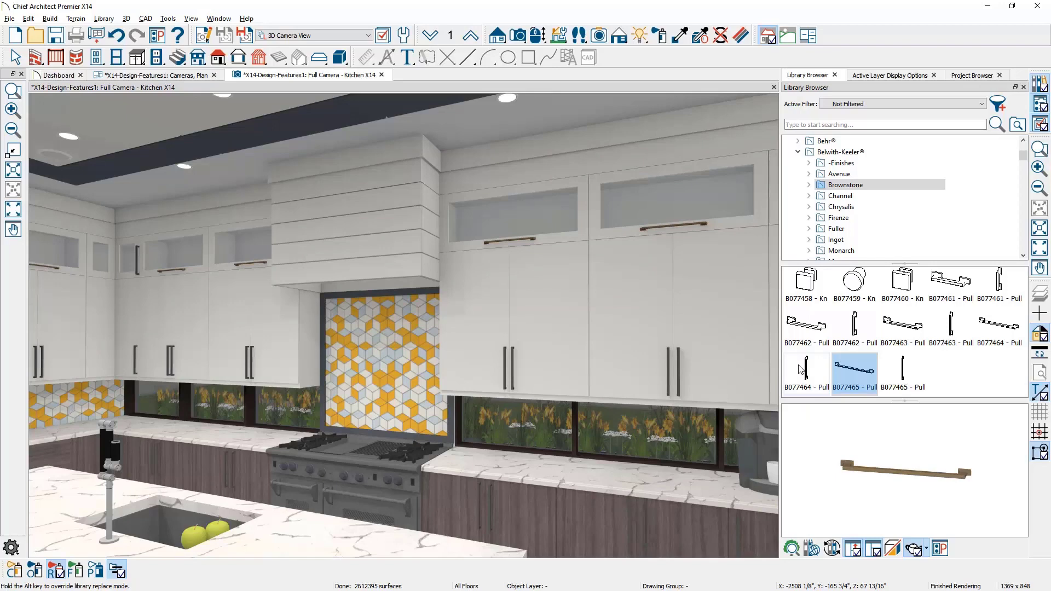
{"action": "left_click", "coordinate": [806, 370]}
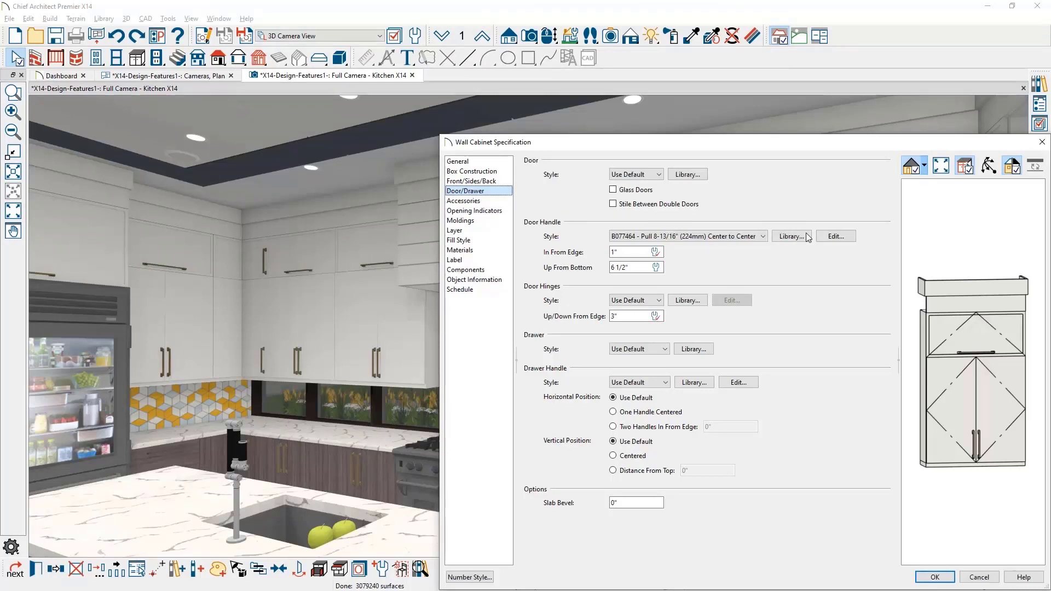
- Rotate the wall cabinet's door handle +90° twice for a 180° orientation
{"action": "left_click", "coordinate": [836, 237]}
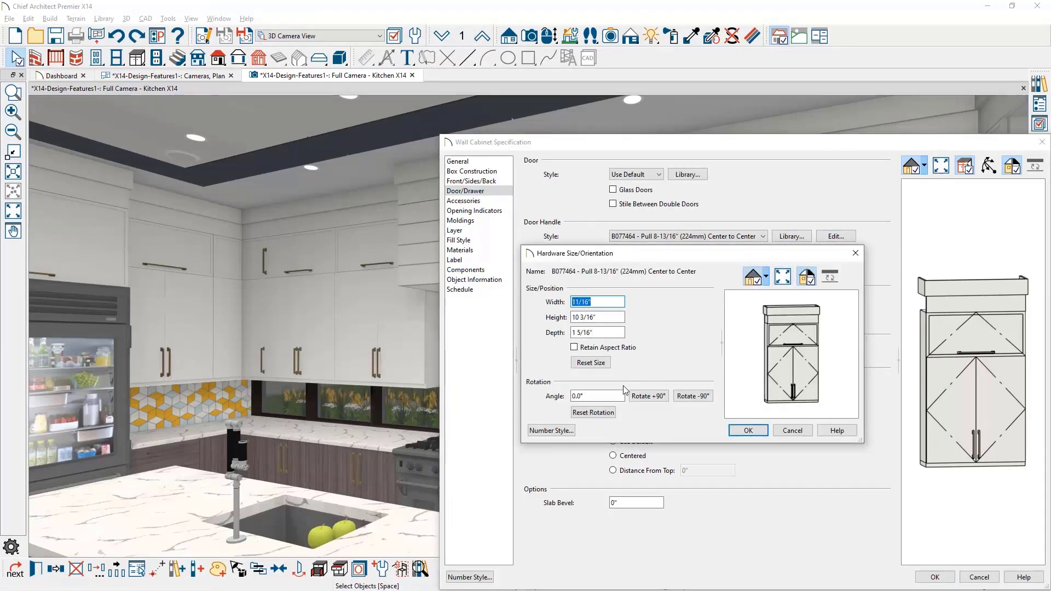
{"action": "mouse_move", "coordinate": [644, 405]}
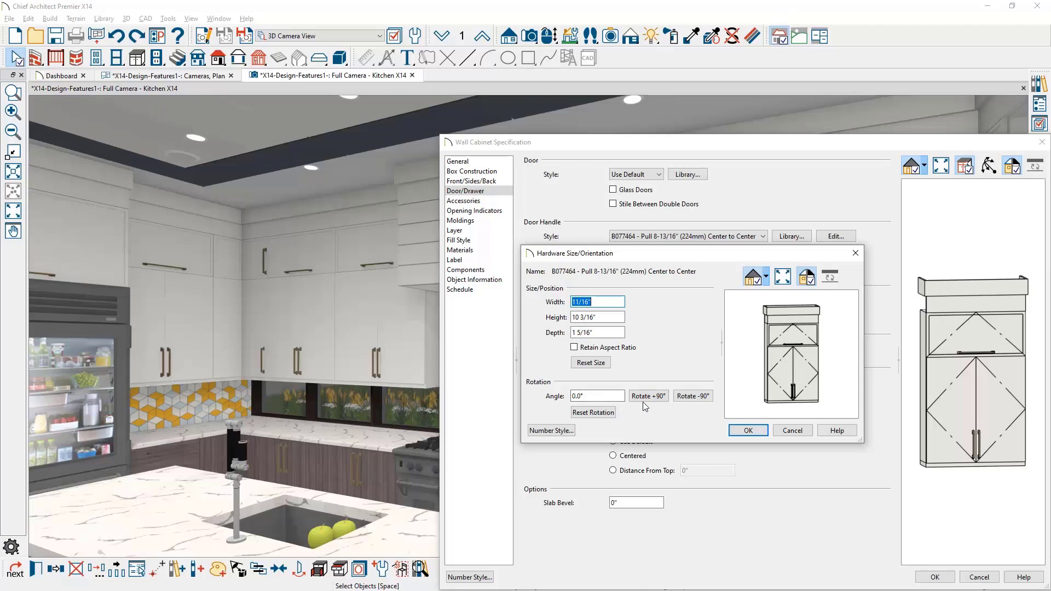
{"action": "left_click", "coordinate": [648, 395]}
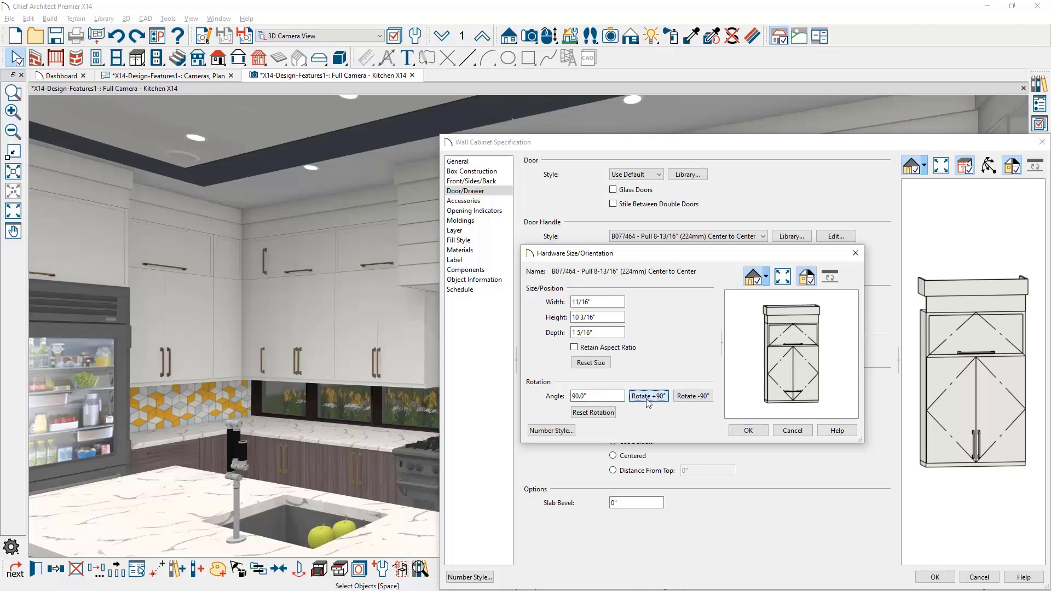
{"action": "left_click", "coordinate": [647, 396]}
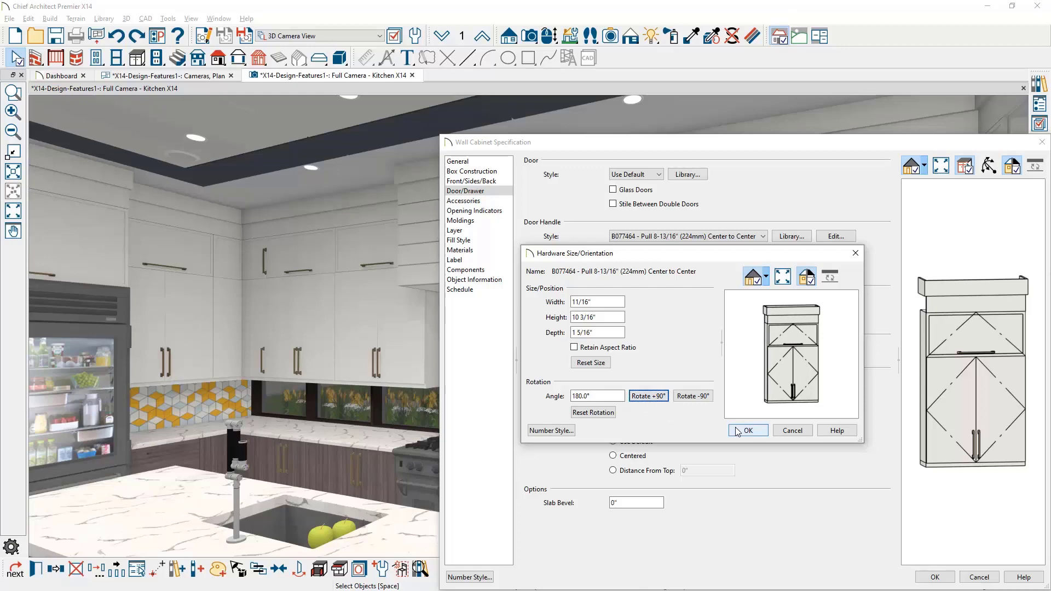
{"action": "left_click", "coordinate": [748, 430]}
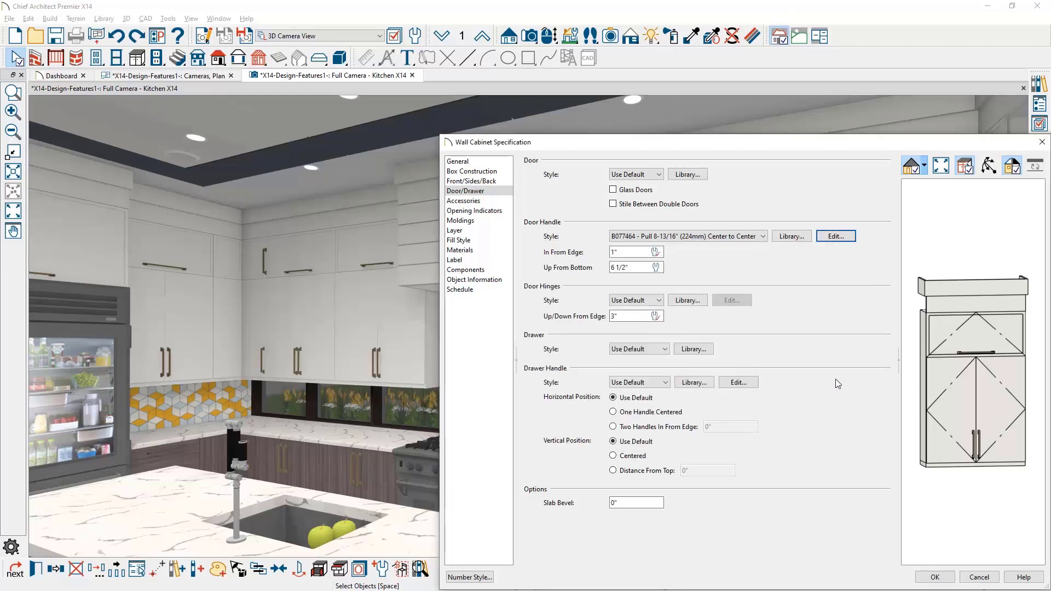
- Set the top and lower door swing angles to 120° and show the doors open
{"action": "left_click", "coordinate": [473, 180]}
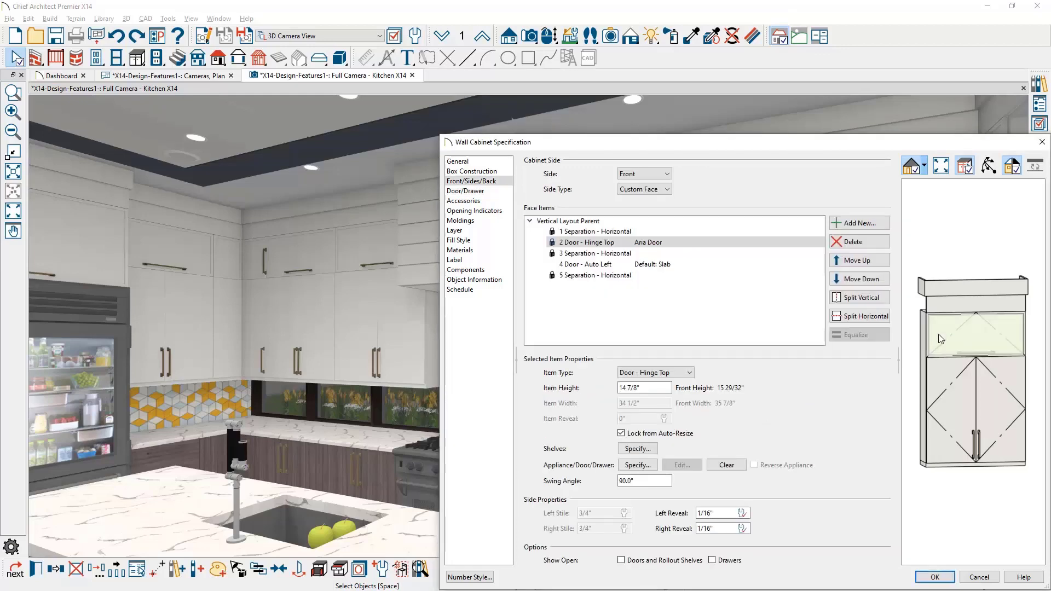
{"action": "type", "text": "120"}
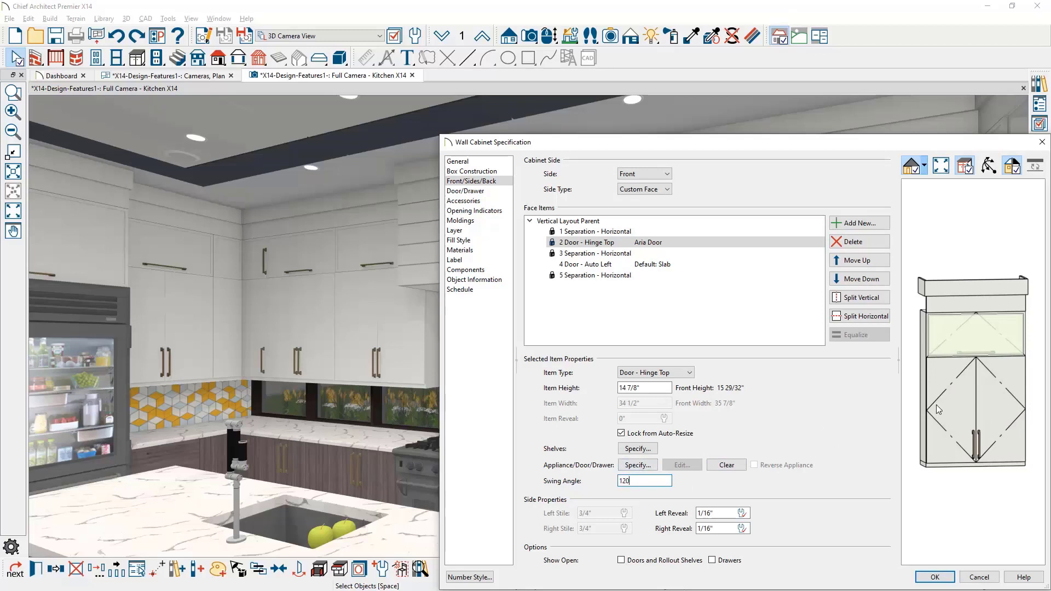
{"action": "left_click", "coordinate": [584, 264]}
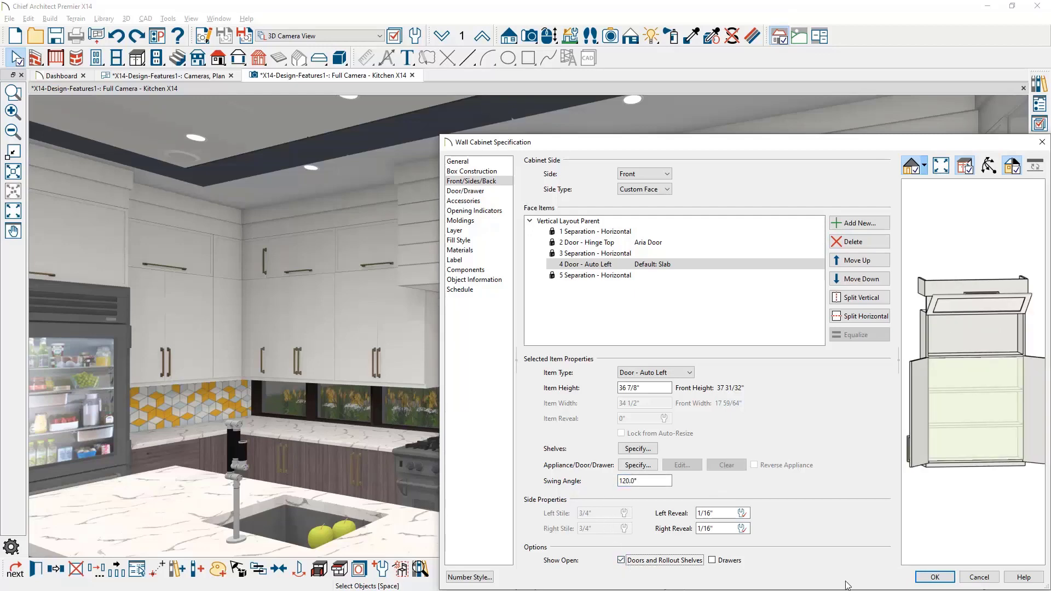
{"action": "left_click", "coordinate": [934, 577]}
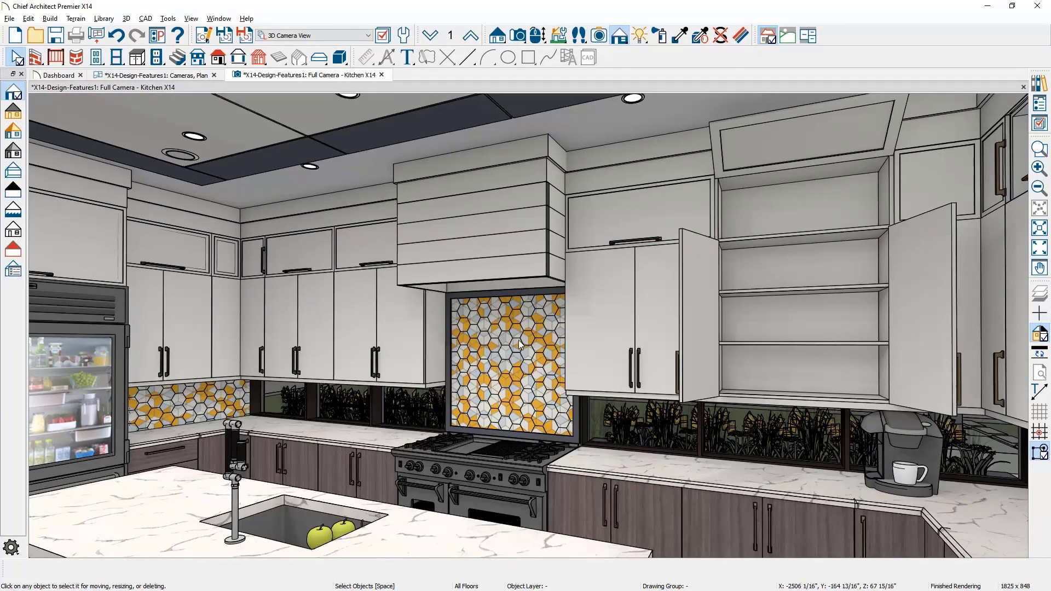
{"action": "mouse_move", "coordinate": [557, 315]}
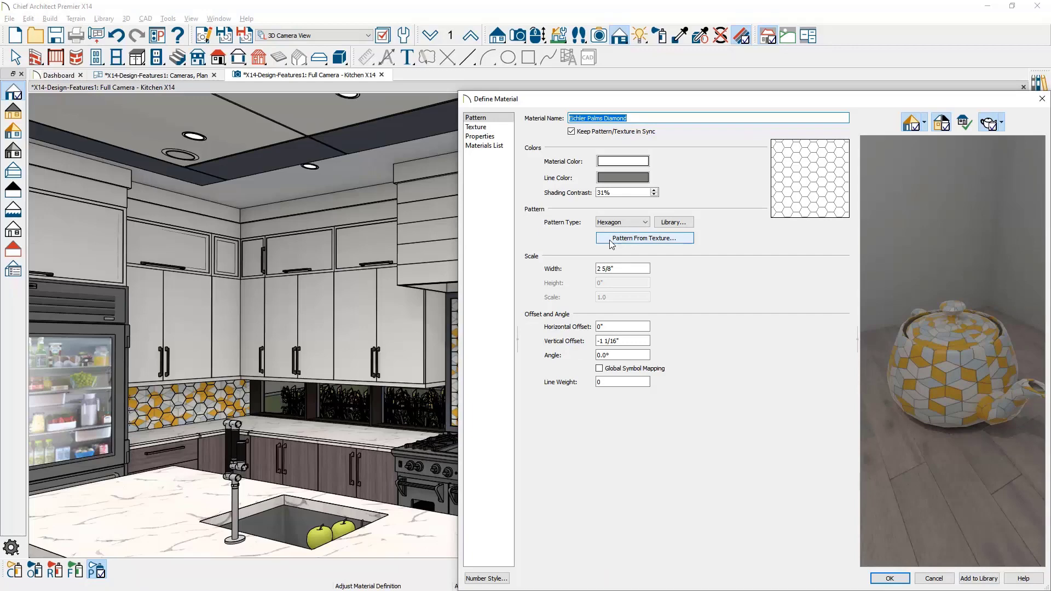
- Generate the material's pattern from texture using the Roughness Map as source
{"action": "left_click", "coordinate": [644, 238]}
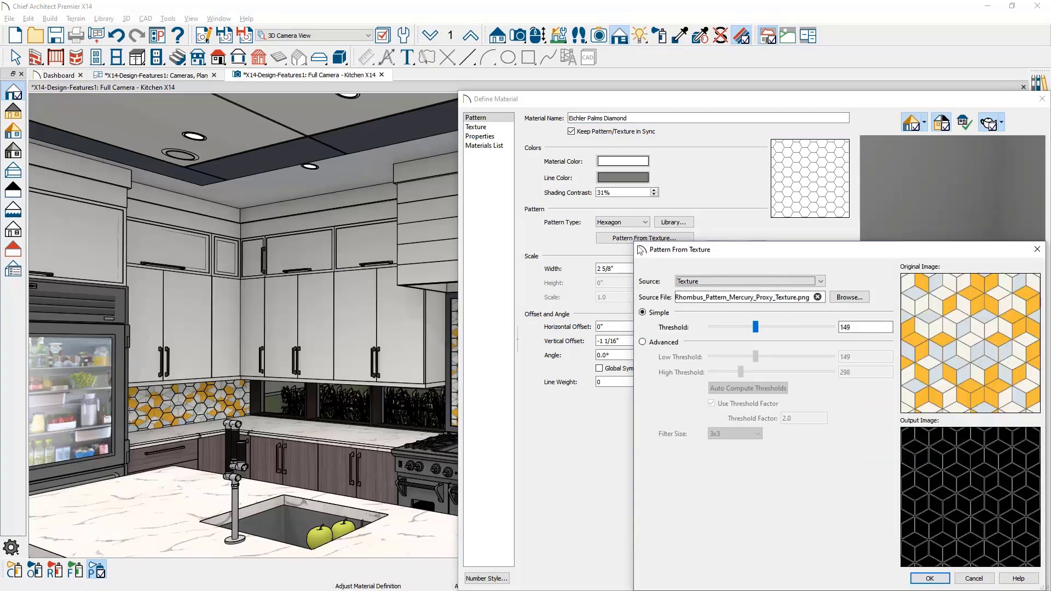
{"action": "left_click", "coordinate": [819, 282]}
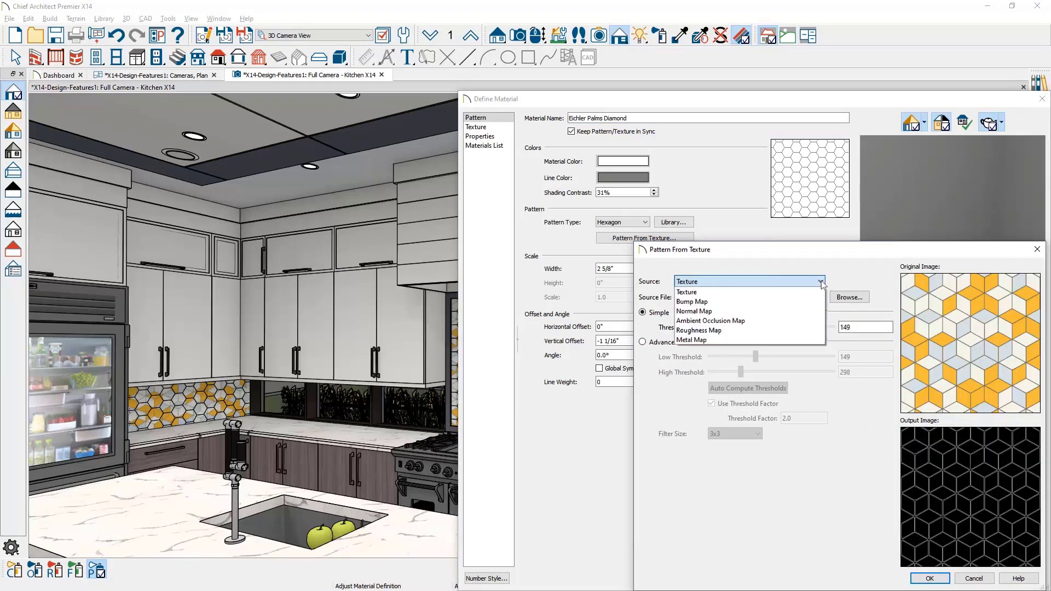
{"action": "mouse_move", "coordinate": [700, 331]}
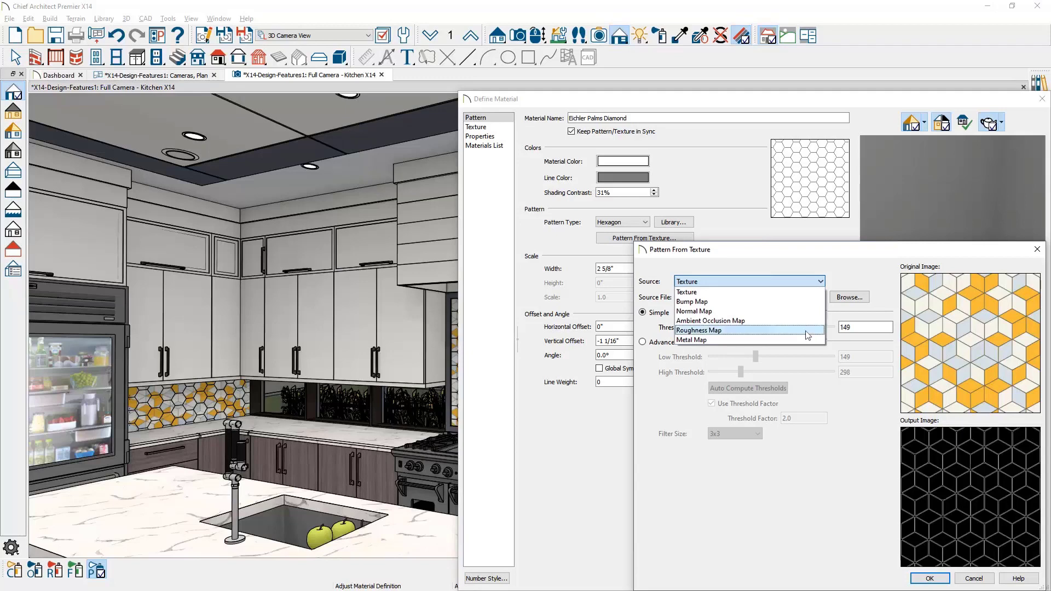
{"action": "left_click", "coordinate": [699, 329]}
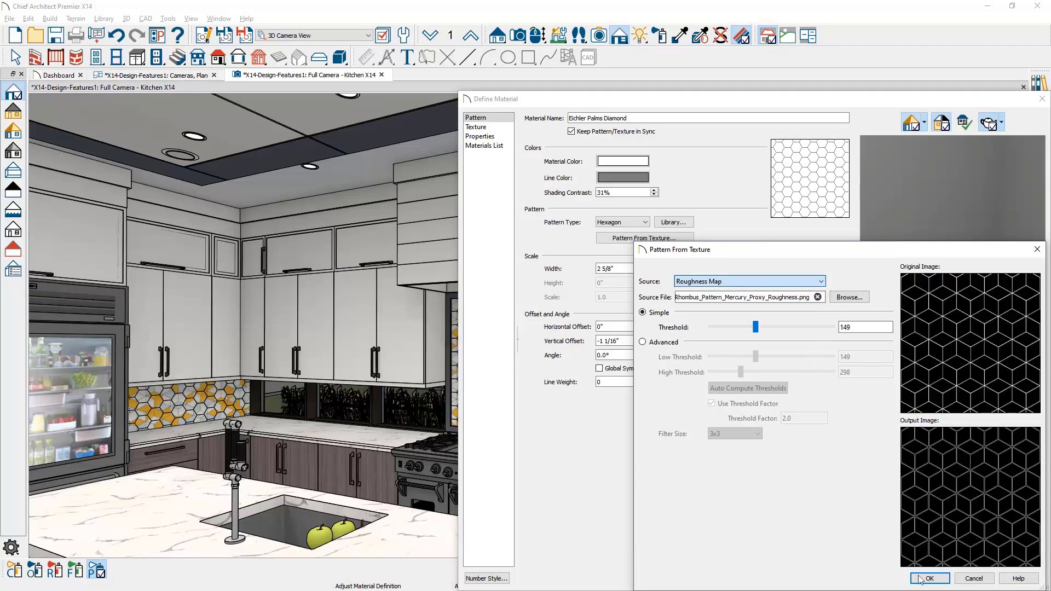
{"action": "left_click", "coordinate": [929, 578]}
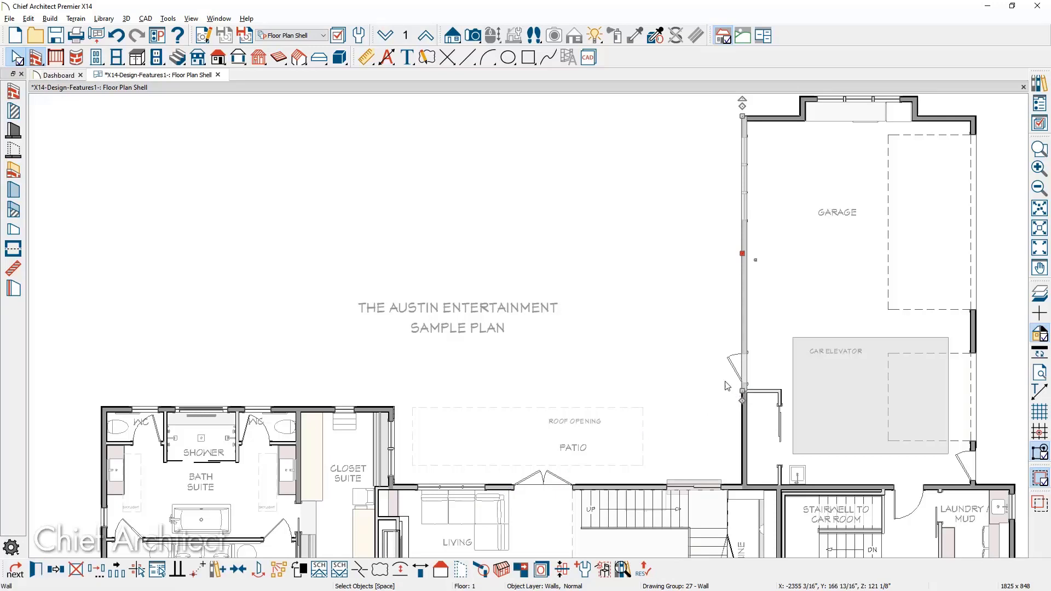
- Review the General Wall defaults' Resize About and Automatic Walls options and accept them
{"action": "left_click", "coordinate": [359, 35]}
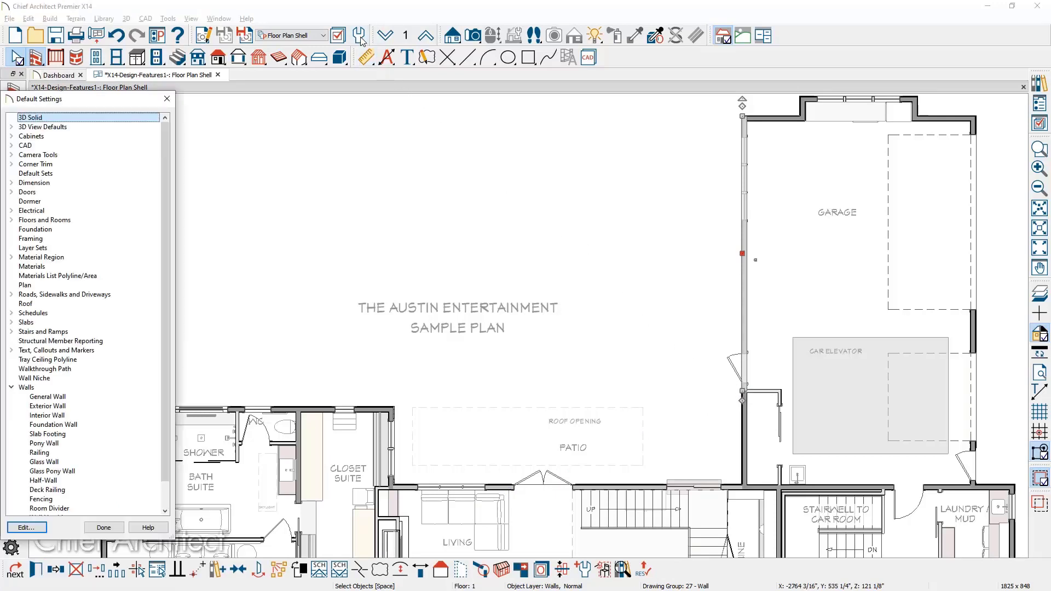
{"action": "left_click", "coordinate": [47, 397]}
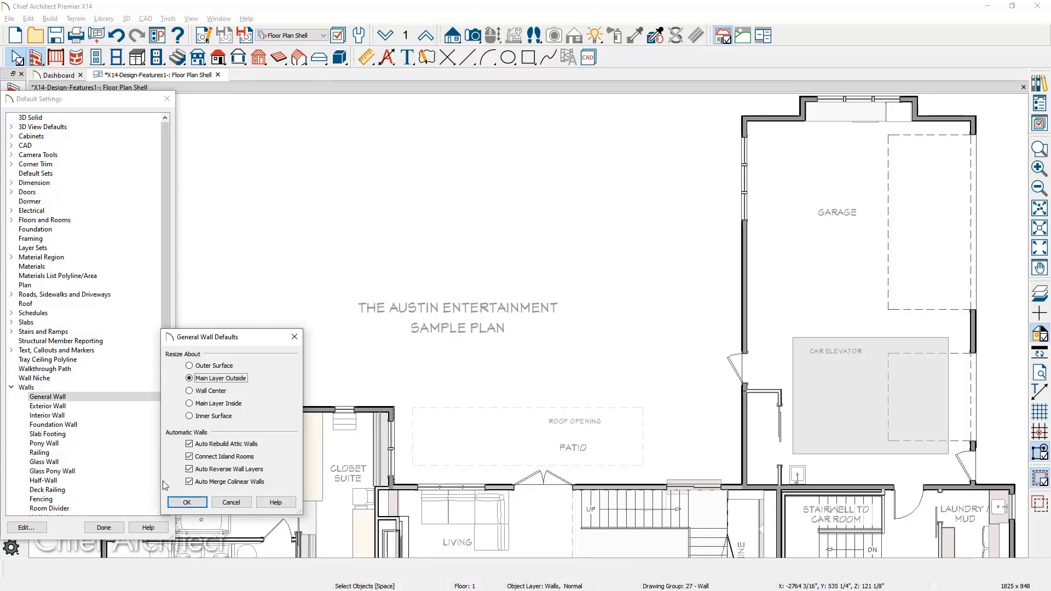
{"action": "left_click", "coordinate": [190, 482]}
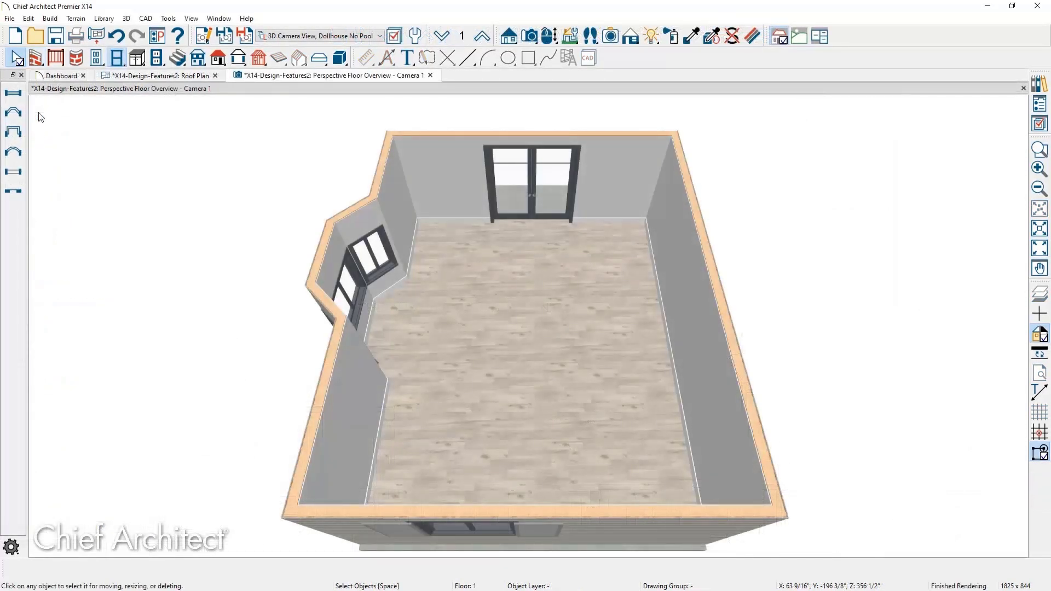
{"action": "mouse_move", "coordinate": [13, 112]}
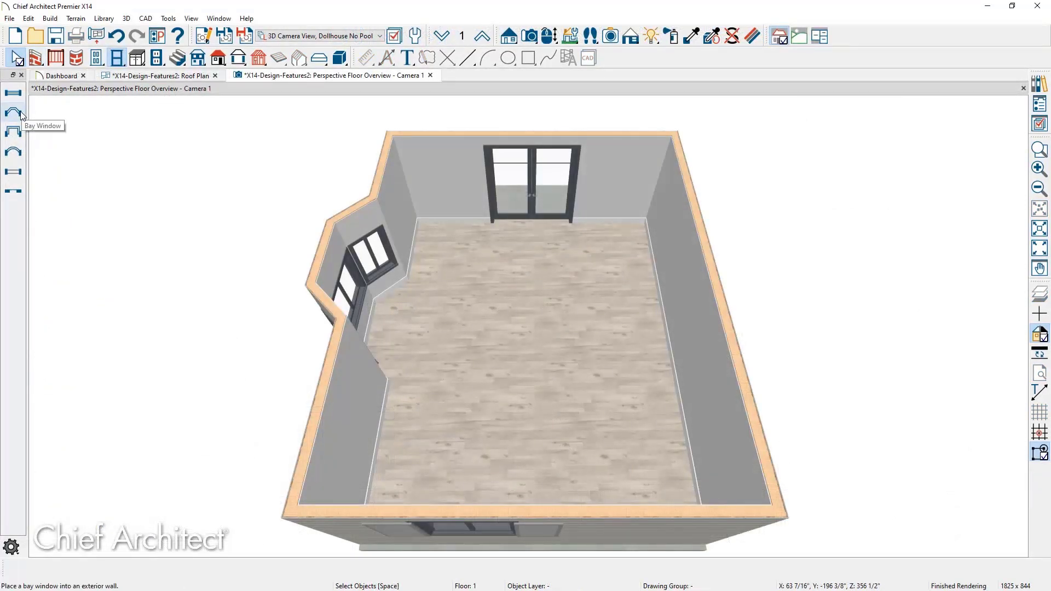
{"action": "mouse_move", "coordinate": [14, 153]}
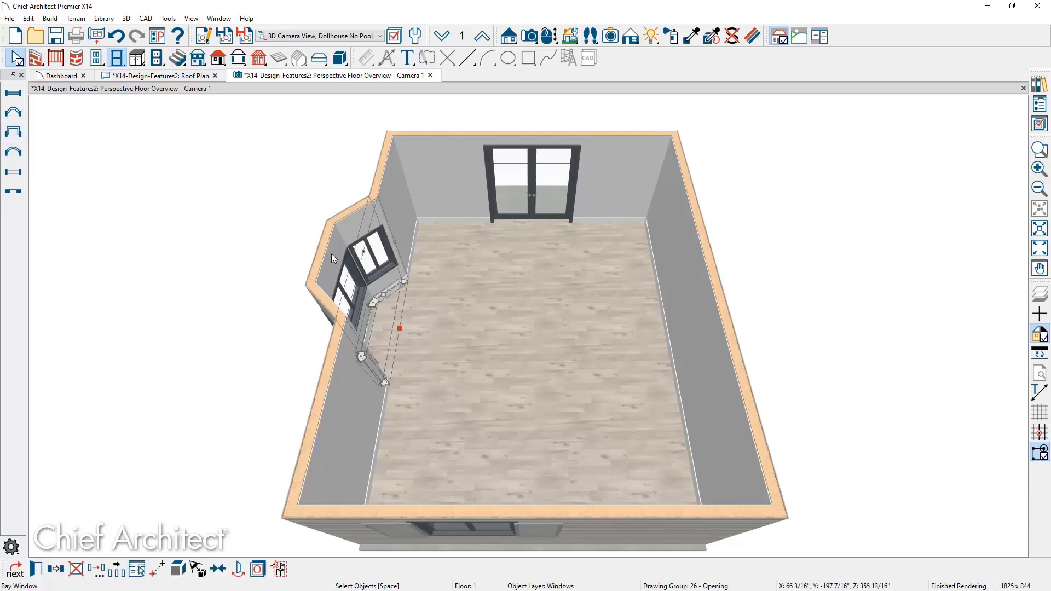
- Place a bay window on the exterior wall in the 3D view and select one of its windows
{"action": "left_click", "coordinate": [57, 569]}
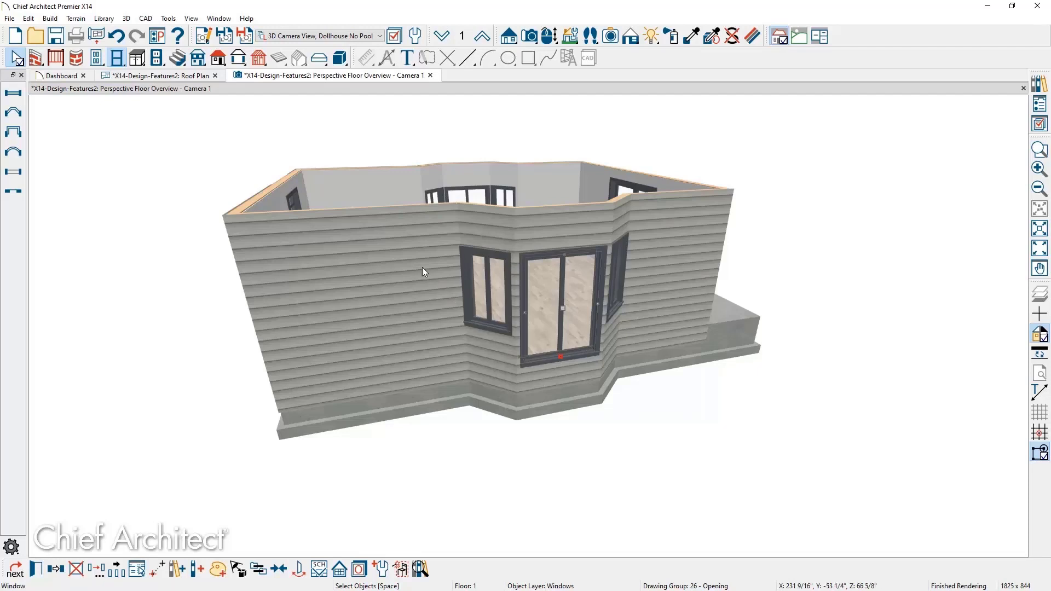
{"action": "left_click", "coordinate": [159, 75]}
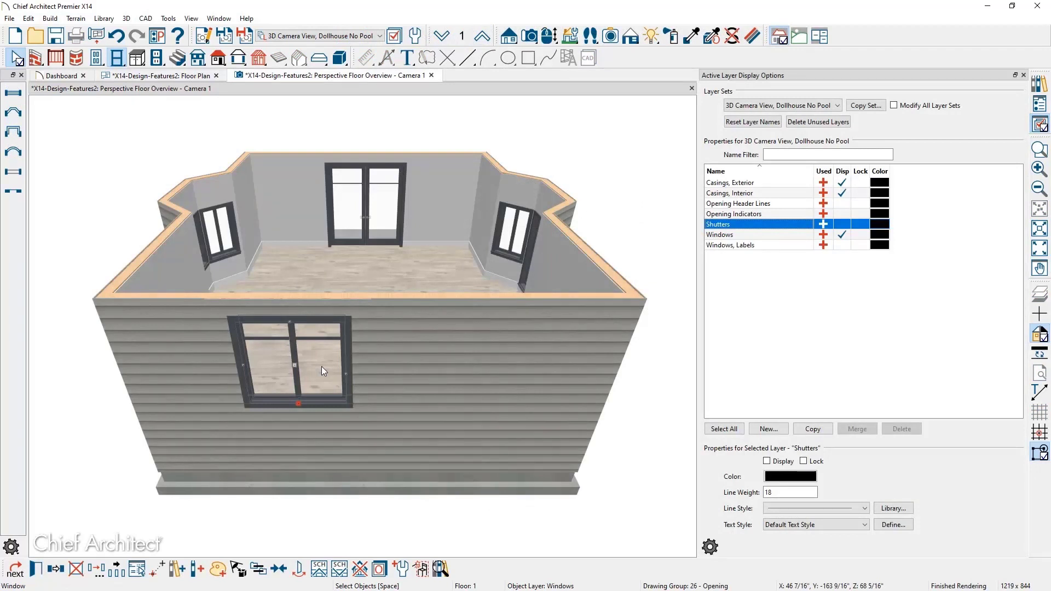
{"action": "mouse_move", "coordinate": [633, 302]}
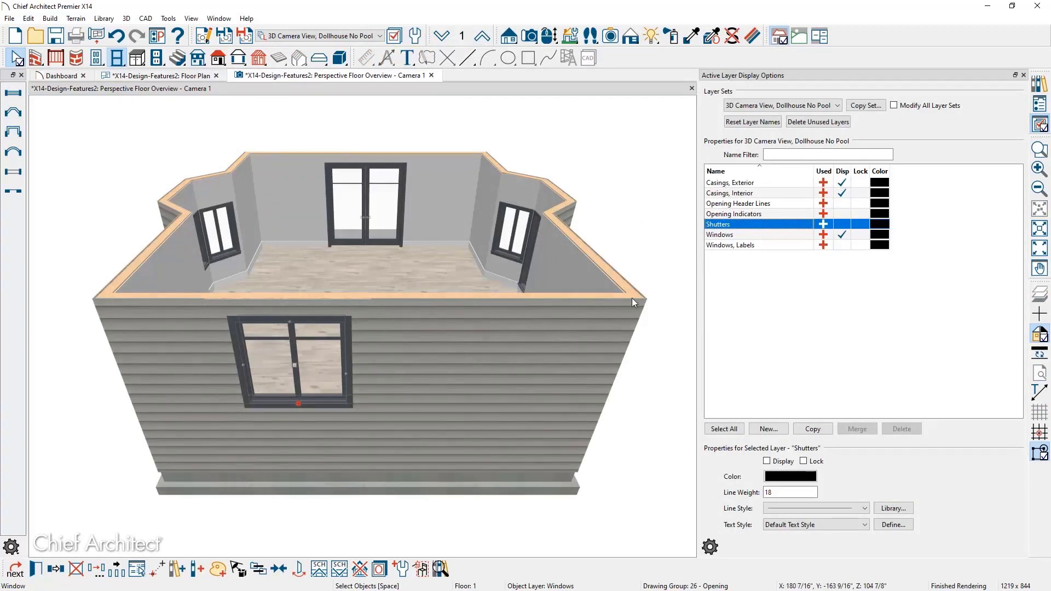
- Give the front window Louvered shutters in its specification
{"action": "left_click", "coordinate": [844, 224]}
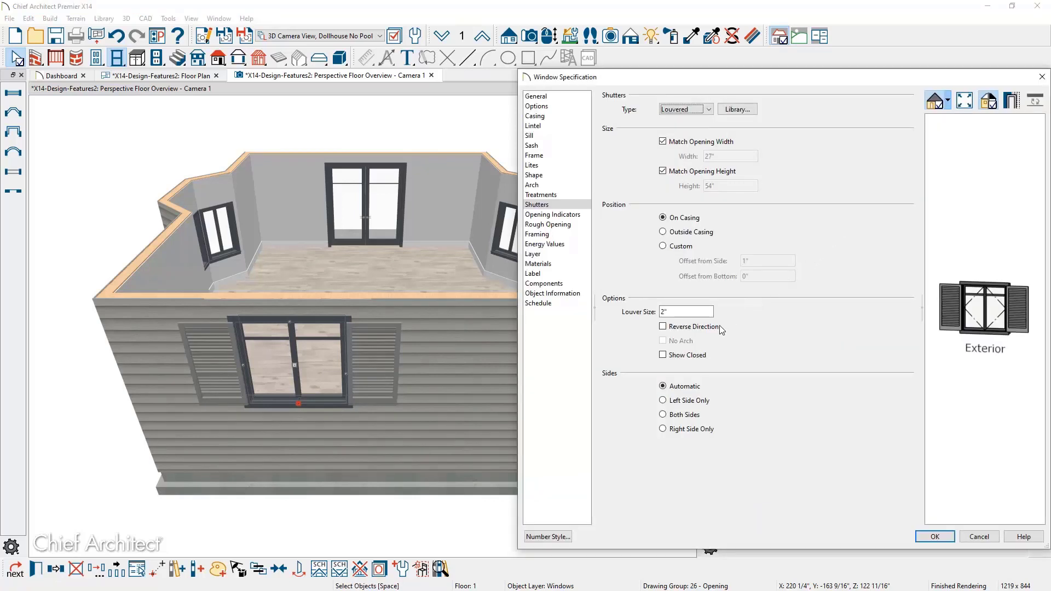
{"action": "left_click", "coordinate": [663, 355]}
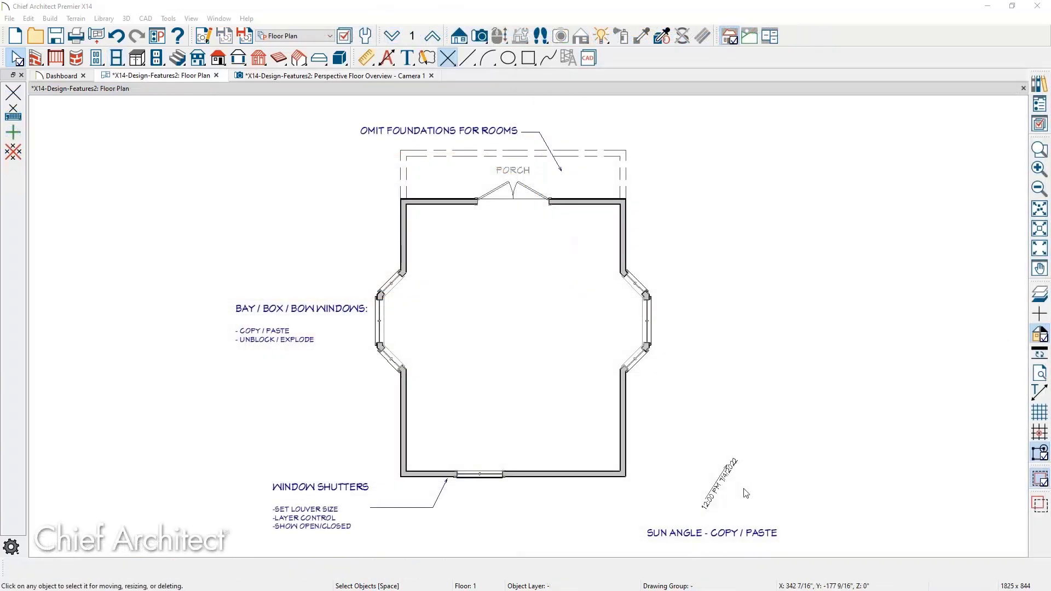
{"action": "mouse_move", "coordinate": [720, 493]}
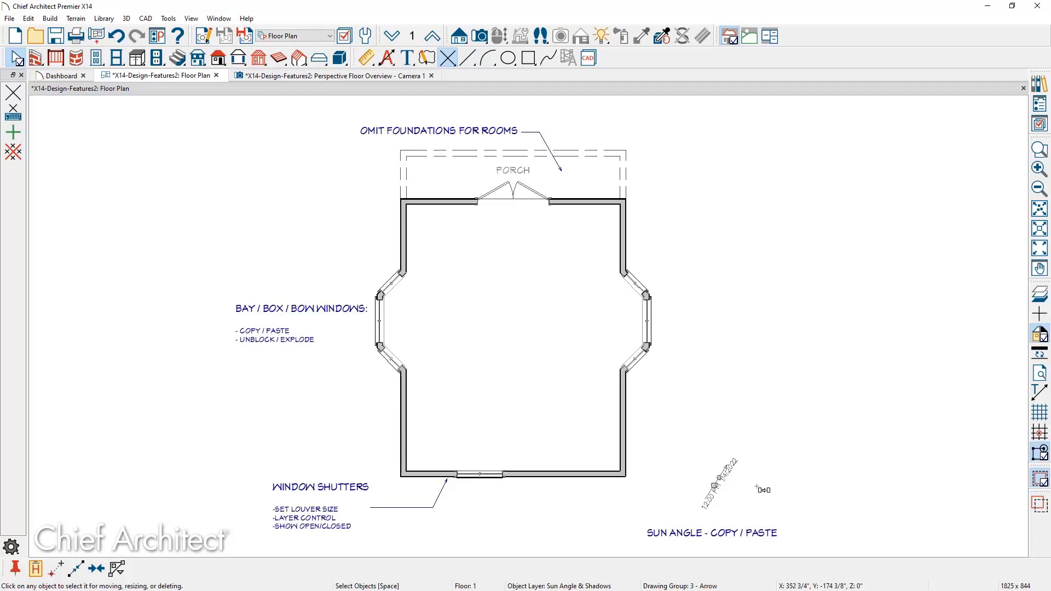
- Change the copied sun angle's date month from July to January
{"action": "double_click", "coordinate": [761, 489]}
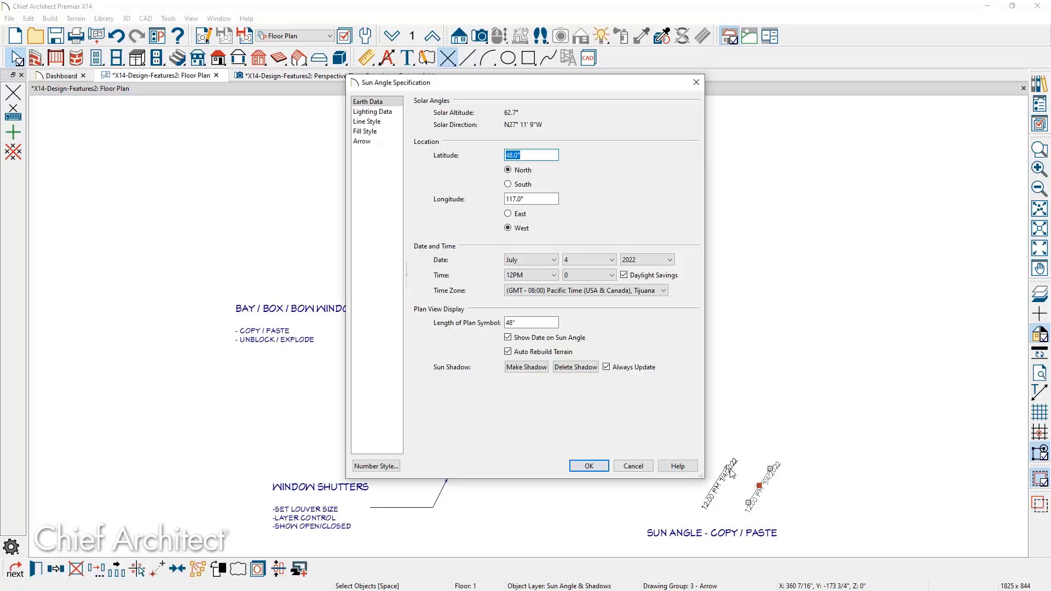
{"action": "left_click", "coordinate": [558, 260]}
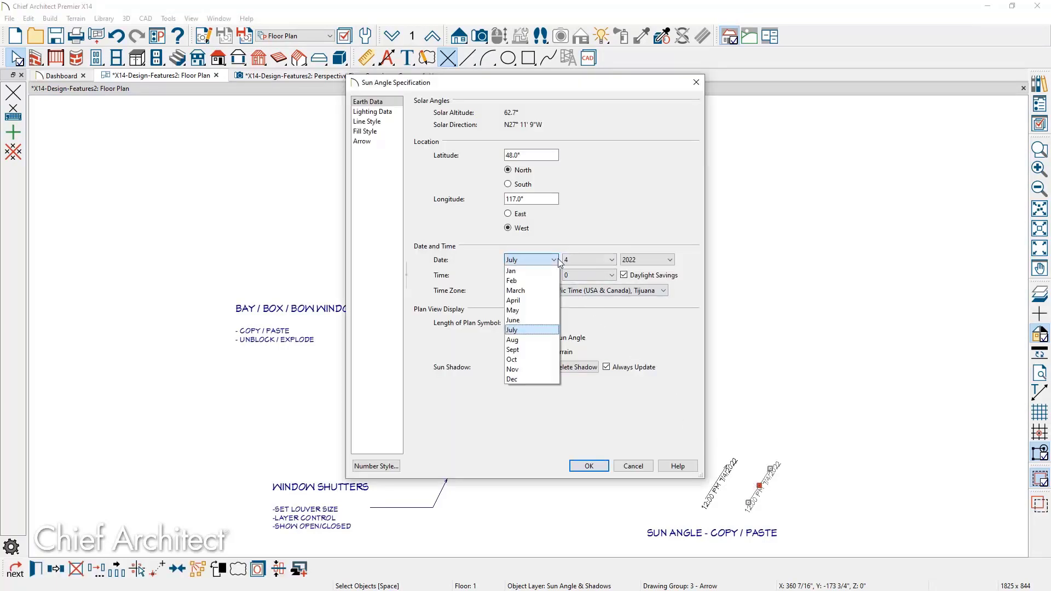
{"action": "left_click", "coordinate": [511, 270]}
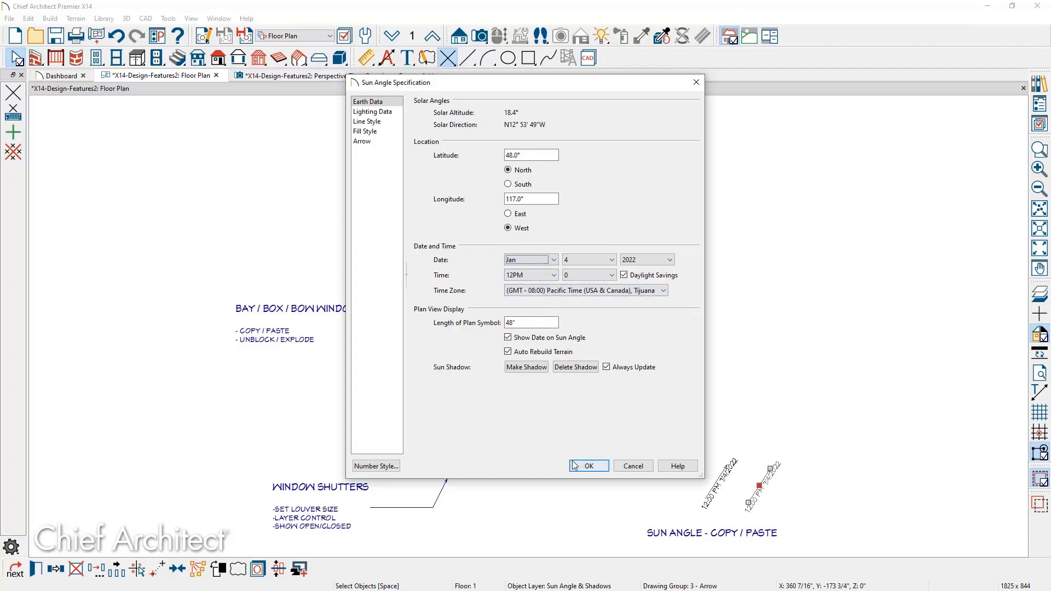
{"action": "left_click", "coordinate": [588, 467]}
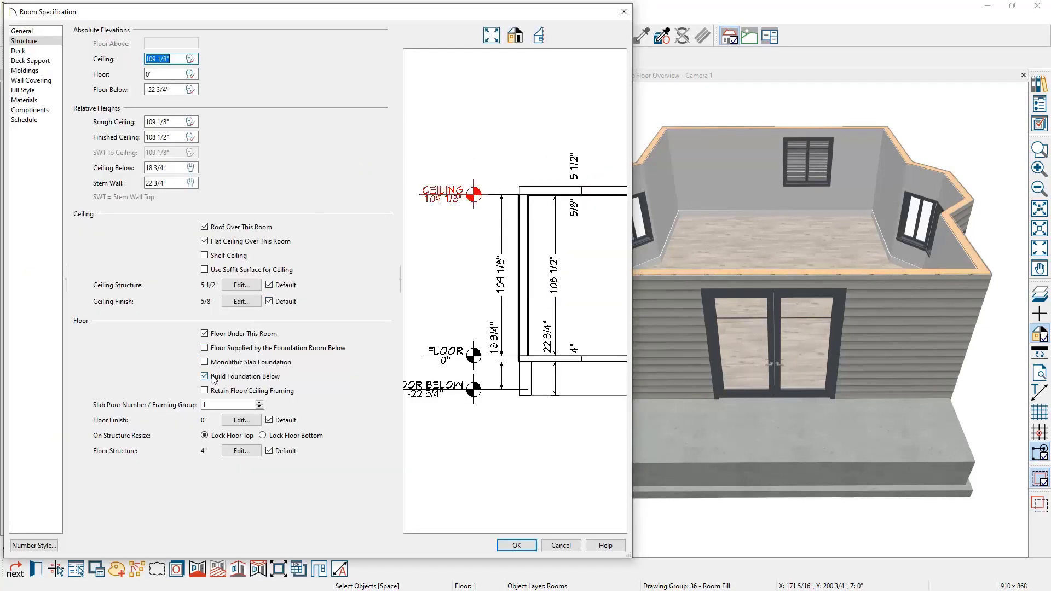
- Uncheck Build Foundation Below in the porch room's Structure settings
{"action": "left_click", "coordinate": [204, 376]}
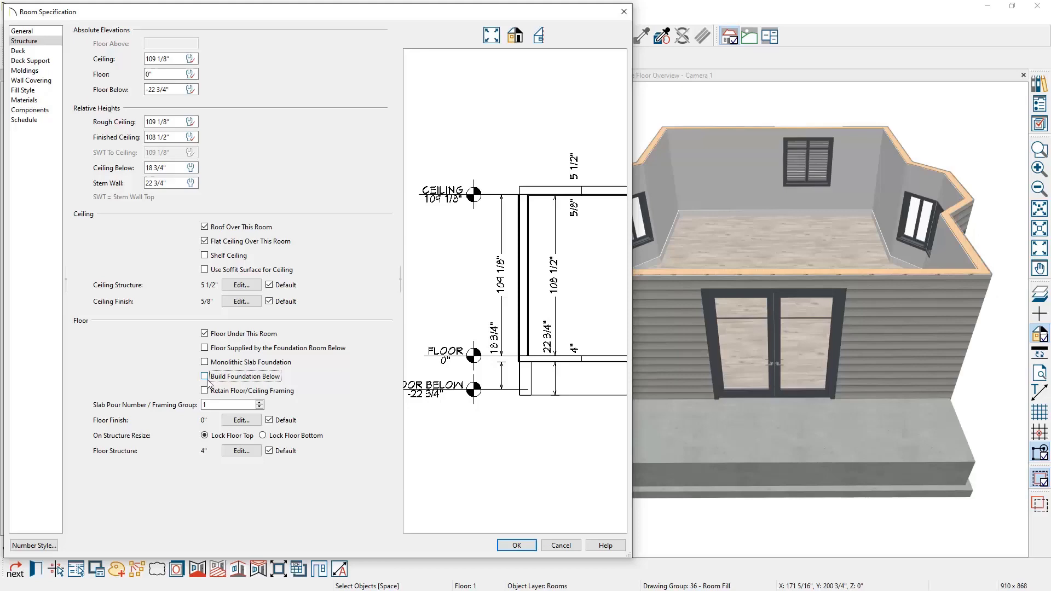
{"action": "left_click", "coordinate": [516, 544]}
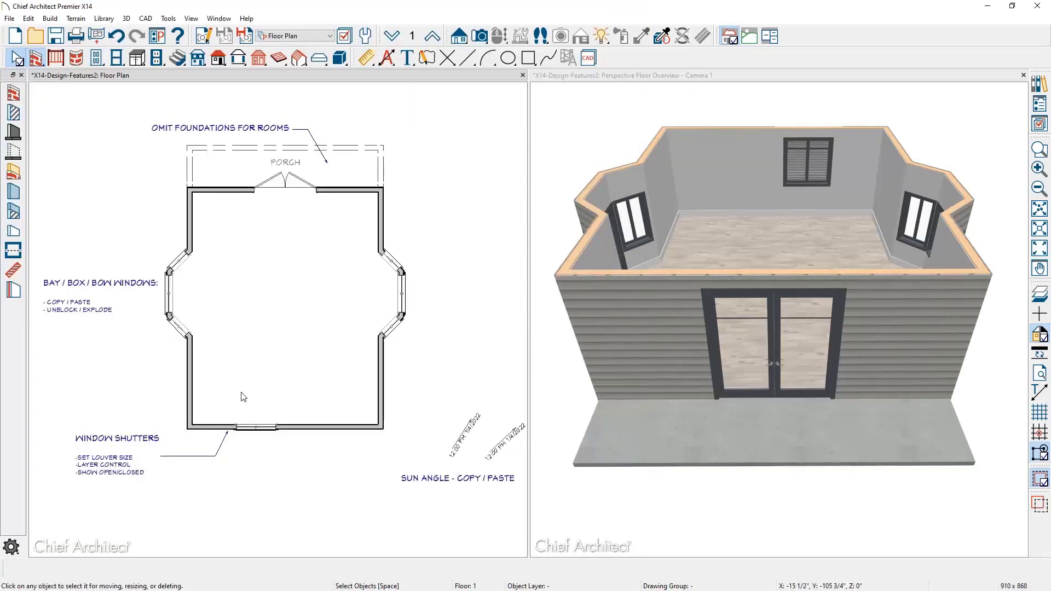